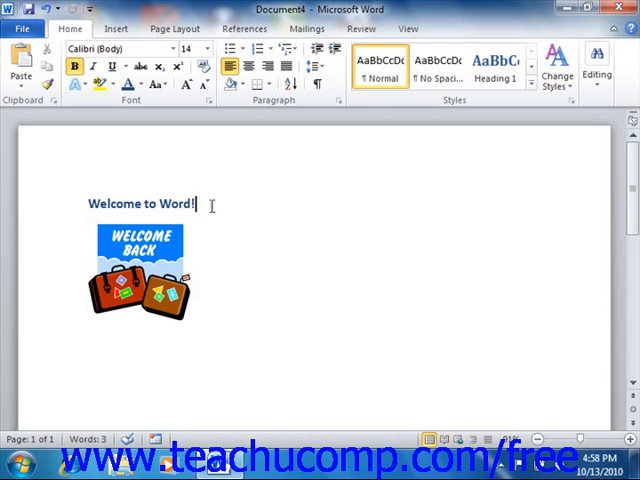
mouse_move(131, 162)
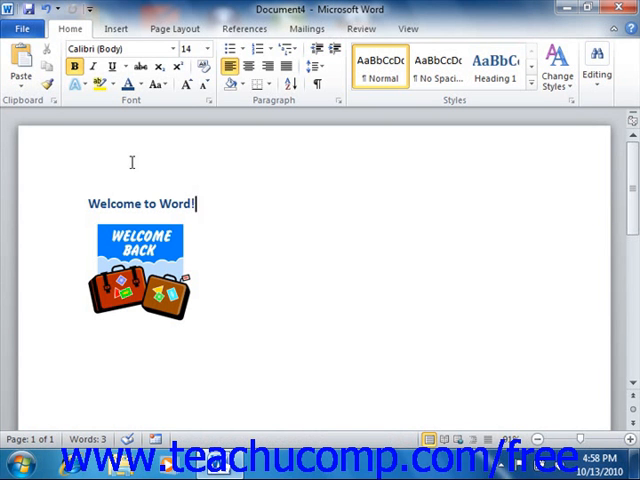
mouse_move(91, 144)
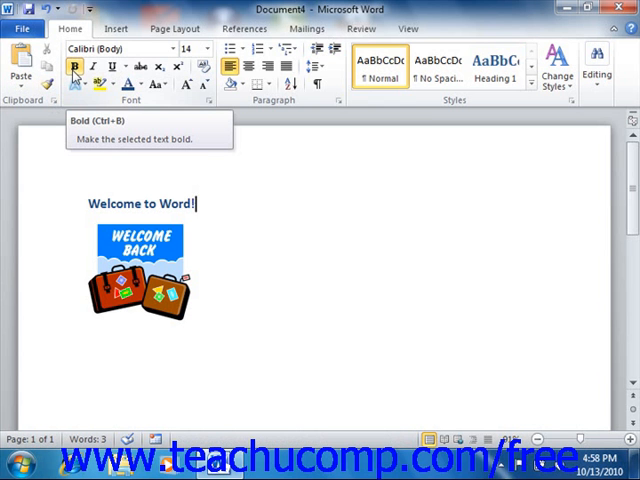
mouse_move(98, 70)
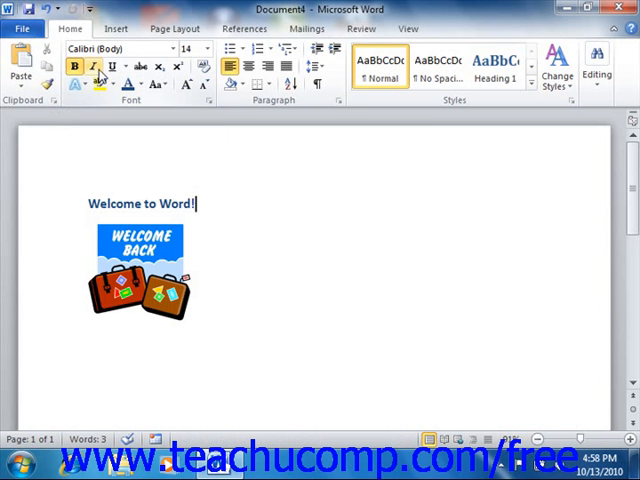
mouse_move(95, 65)
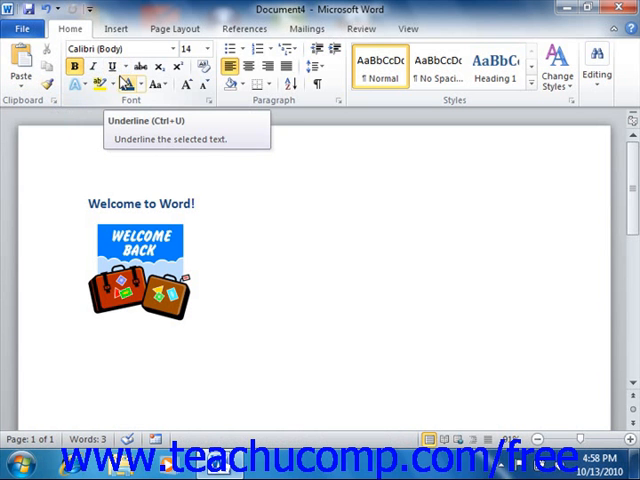
mouse_move(133, 86)
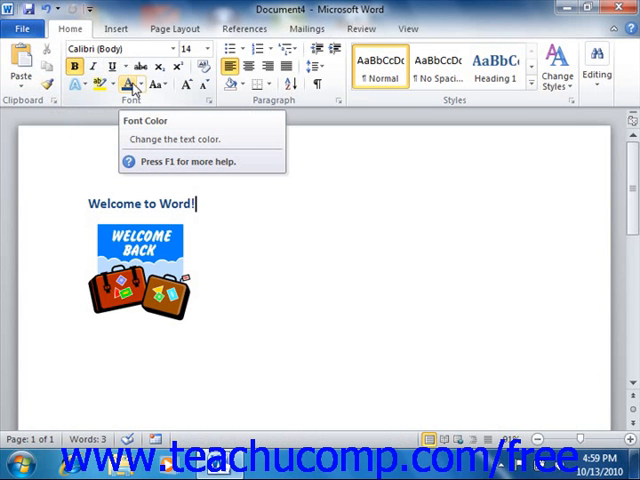
mouse_move(347, 204)
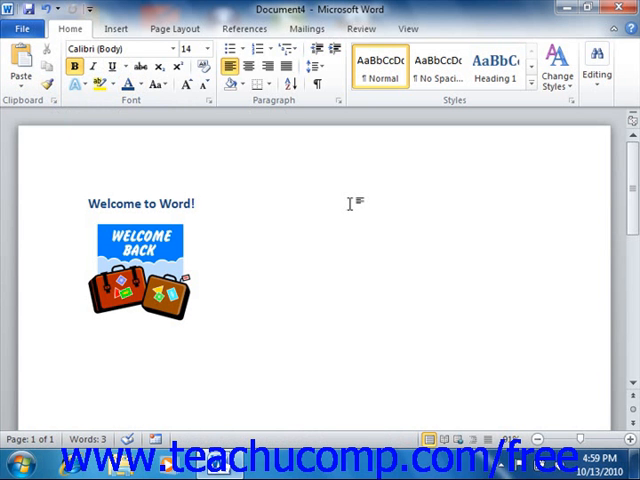
- Show the View tab's document view options with their KeyTip letter badges
left_click(196, 204)
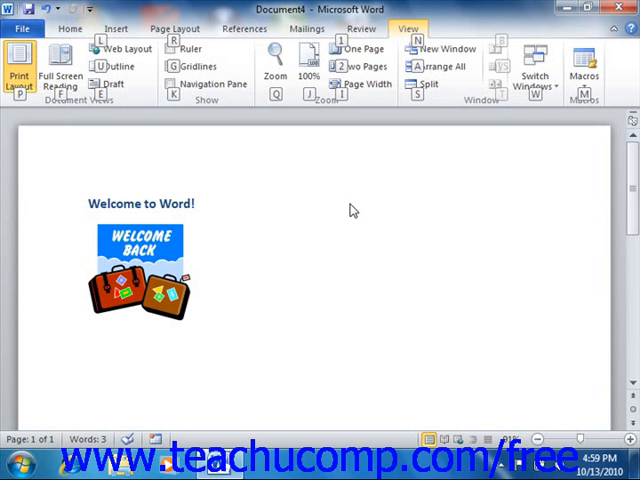
- Select Draft view, hiding the page layout and suitcase clip art
left_click(117, 84)
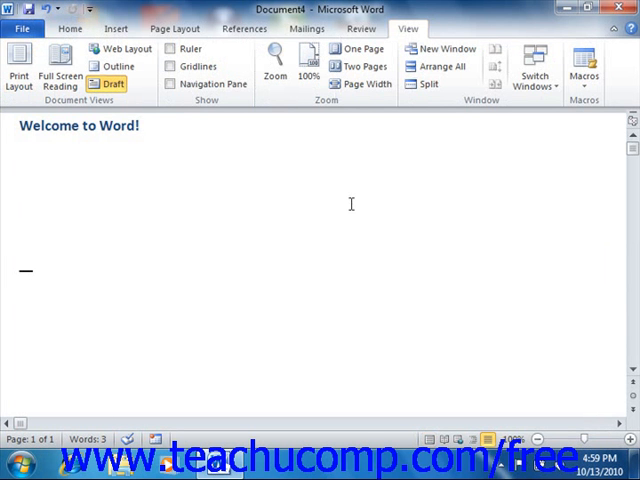
left_click(140, 126)
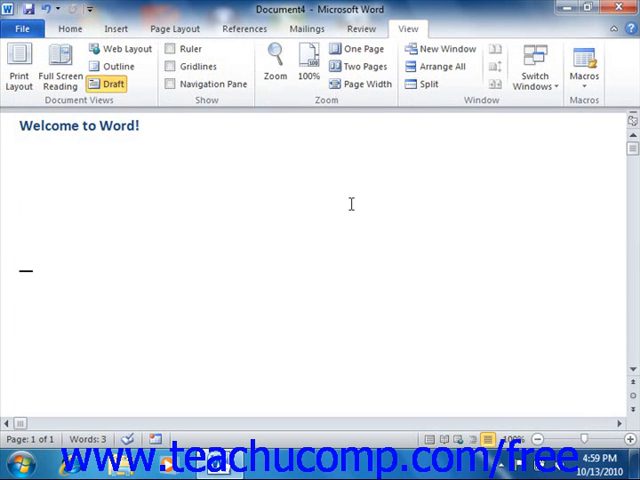
left_click(142, 126)
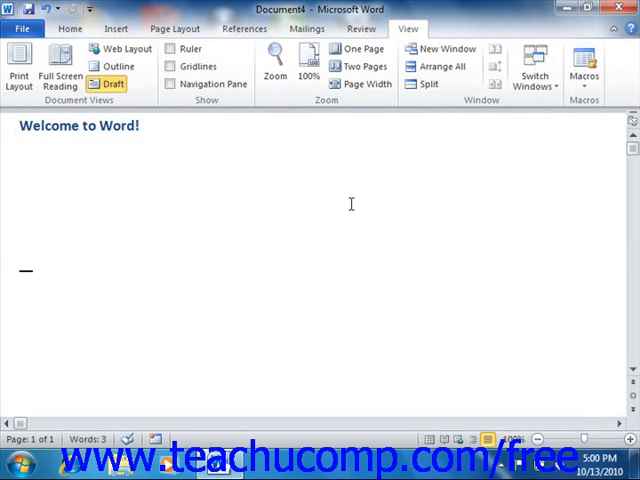
left_click(140, 126)
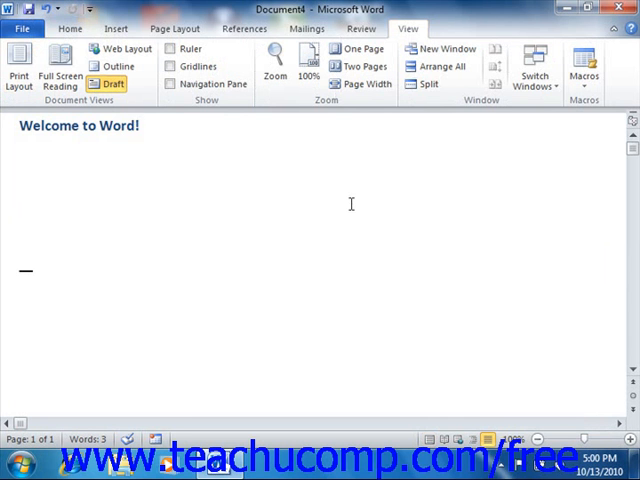
left_click(141, 125)
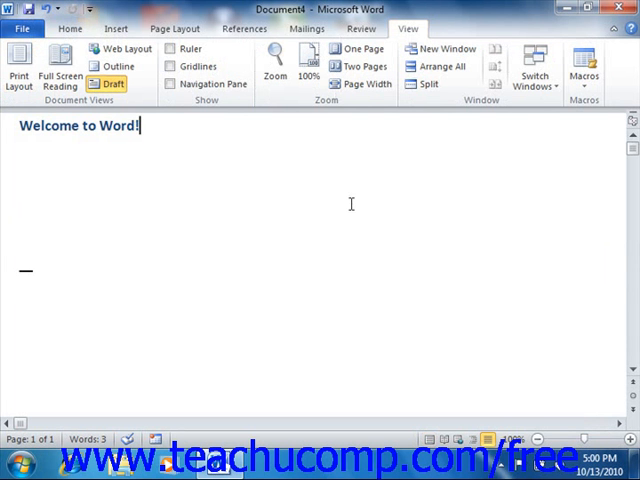